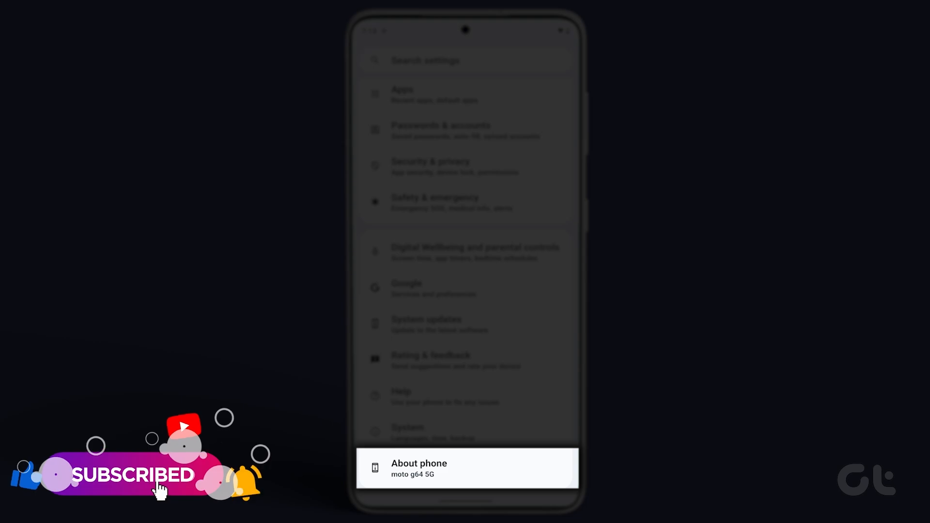
Unlock developer mode by tapping Build number on the About phone page.
{"action": "left_click", "coordinate": [466, 468]}
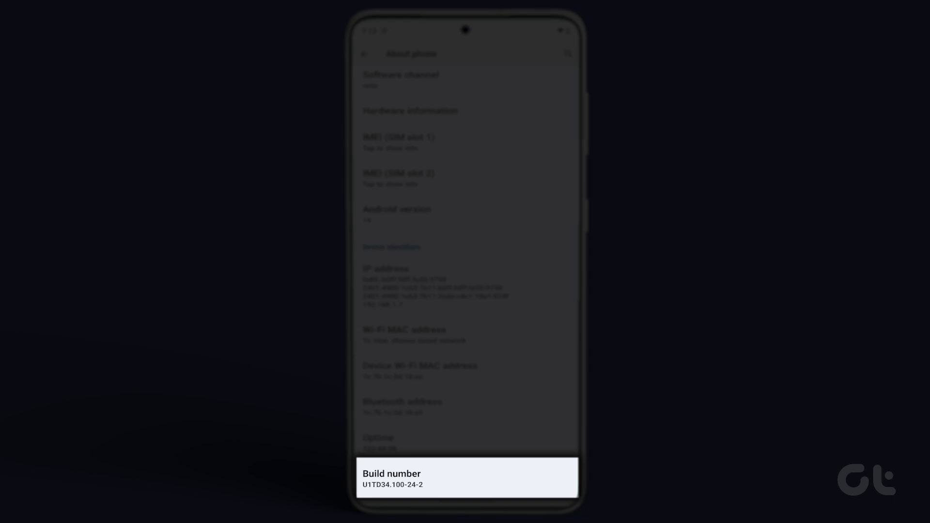
{"action": "left_click", "coordinate": [392, 479]}
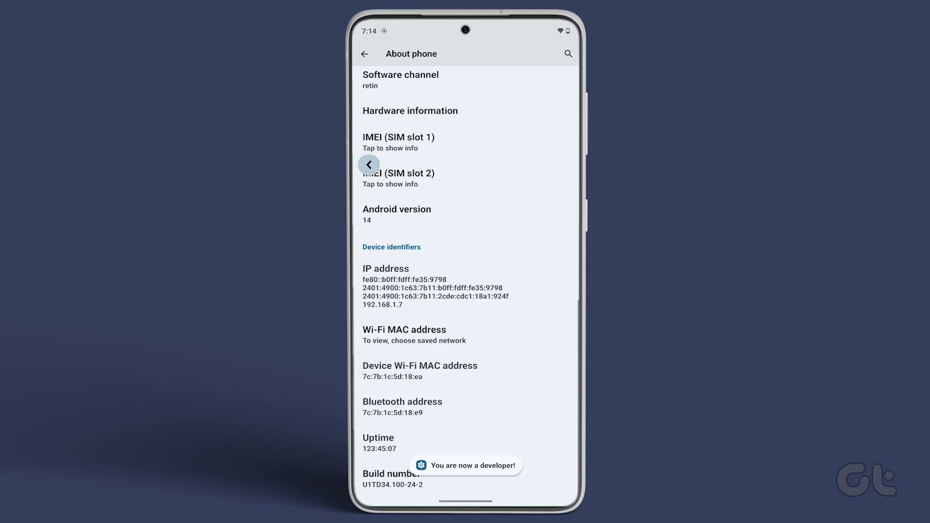
Navigate from the main Settings list through System to Developer options.
{"action": "left_click", "coordinate": [364, 53]}
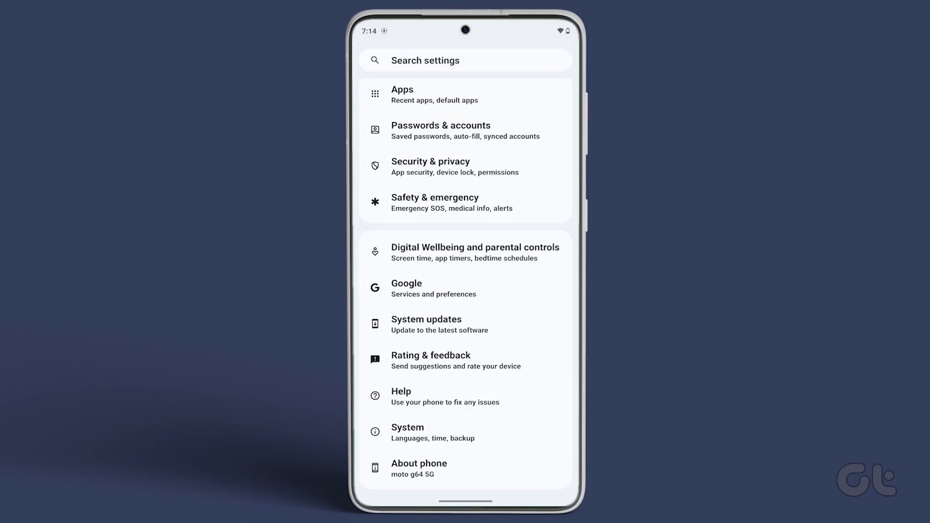
{"action": "left_click", "coordinate": [467, 433]}
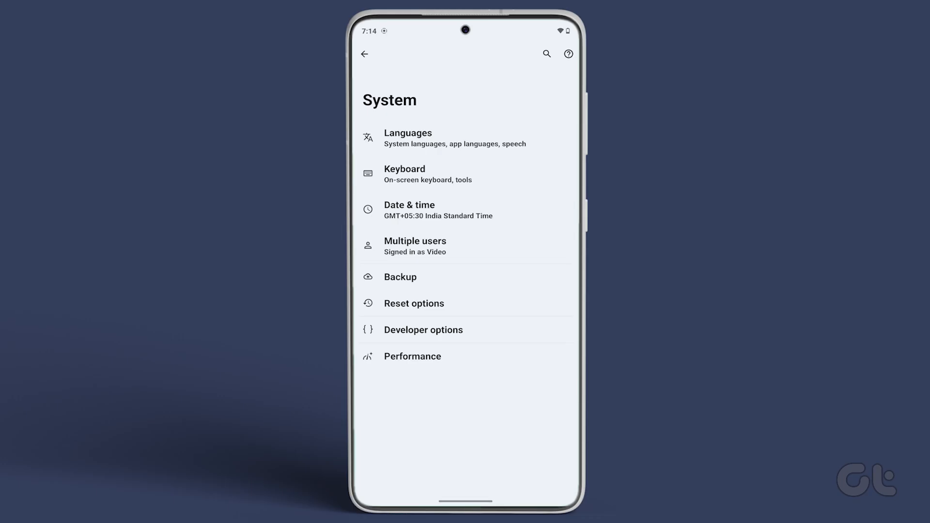
{"action": "left_click", "coordinate": [423, 330]}
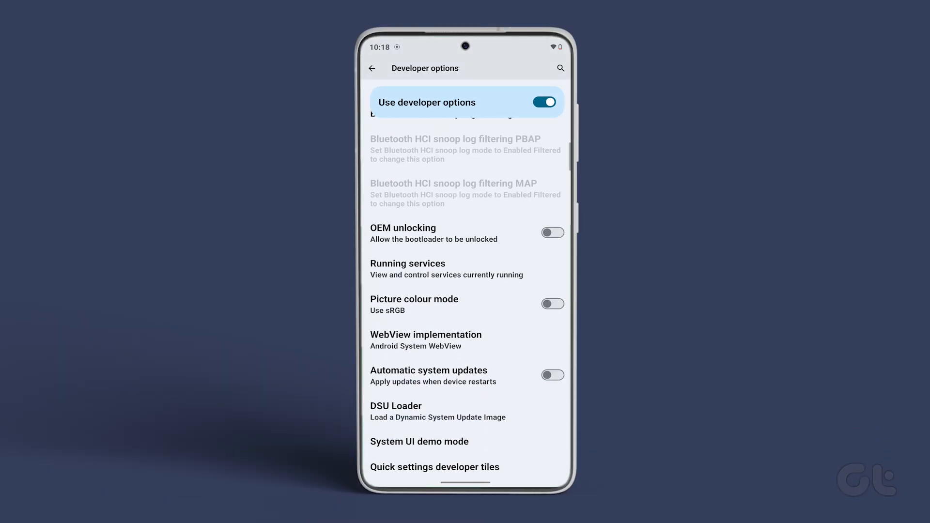
{"action": "scroll", "scroll_direction": "down", "scroll_amount": 3}
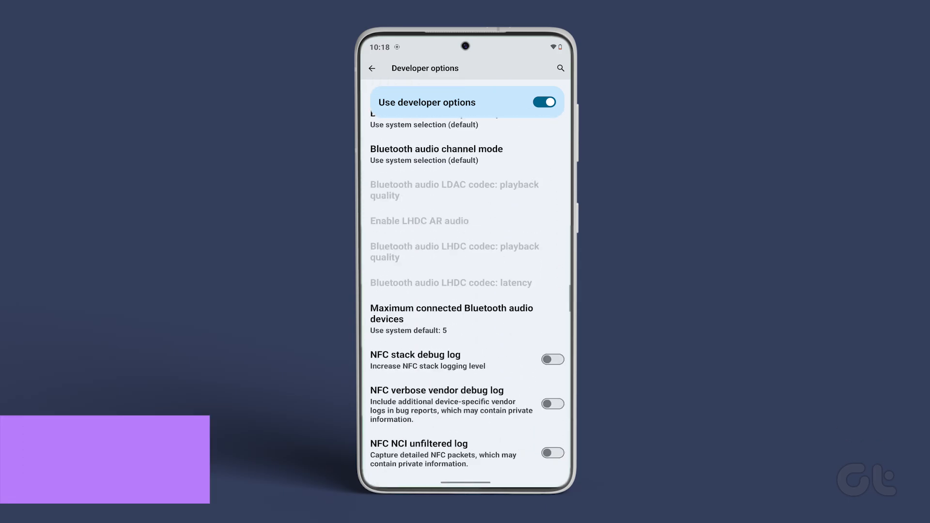
{"action": "scroll", "scroll_direction": "down", "scroll_amount": 3}
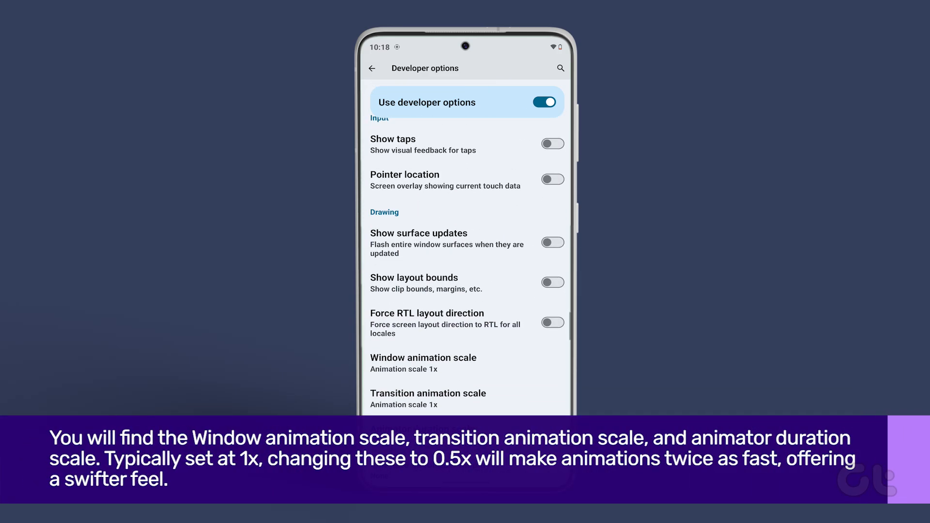
{"action": "scroll", "scroll_direction": "down", "scroll_amount": 3}
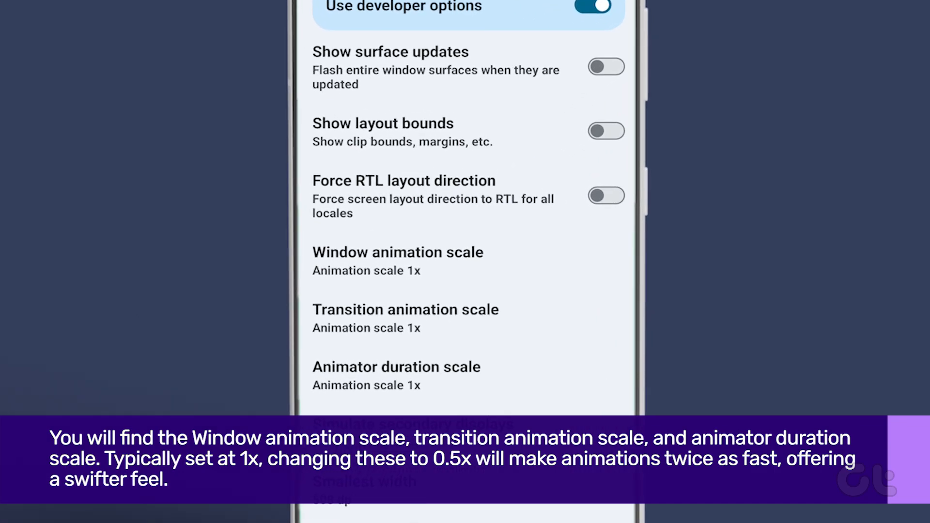
{"action": "left_click", "coordinate": [396, 375]}
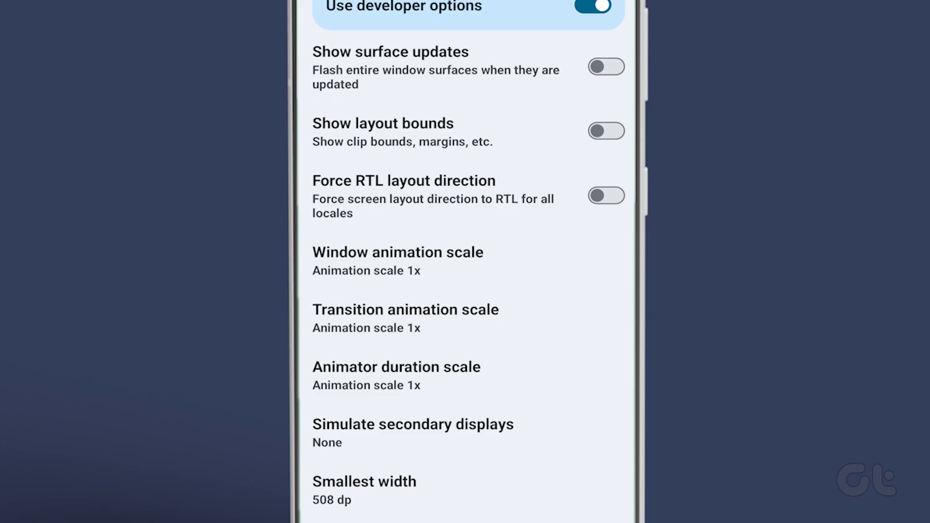
{"action": "left_click", "coordinate": [397, 252]}
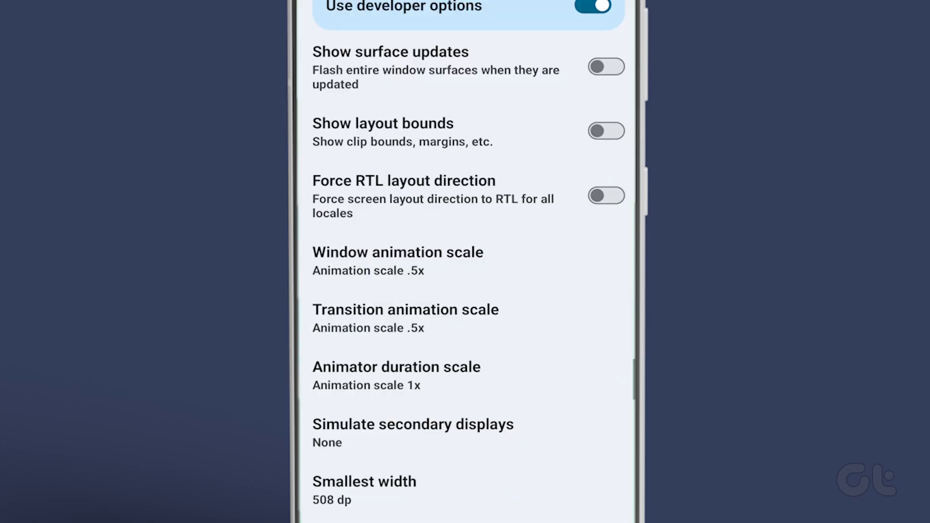
Set animator duration scale to .5x and reopen its scale choices.
{"action": "left_click", "coordinate": [396, 376]}
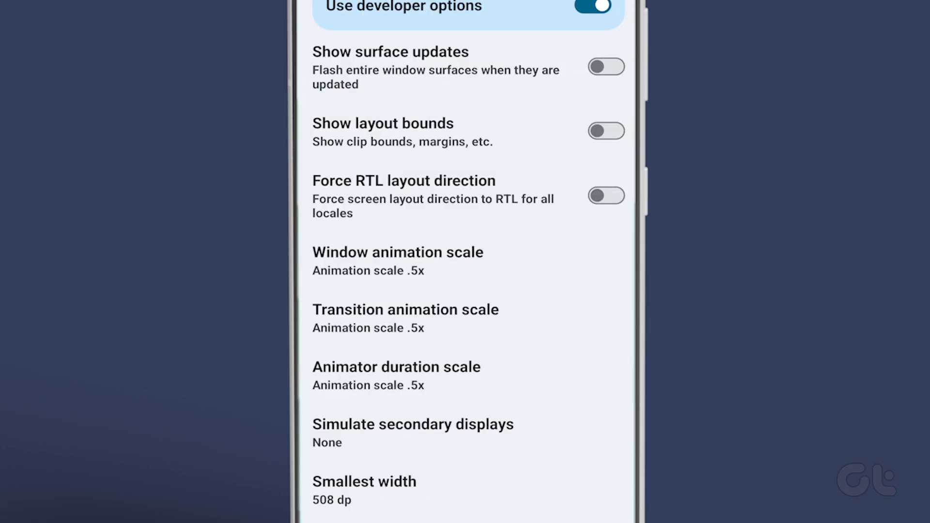
{"action": "left_click", "coordinate": [397, 367]}
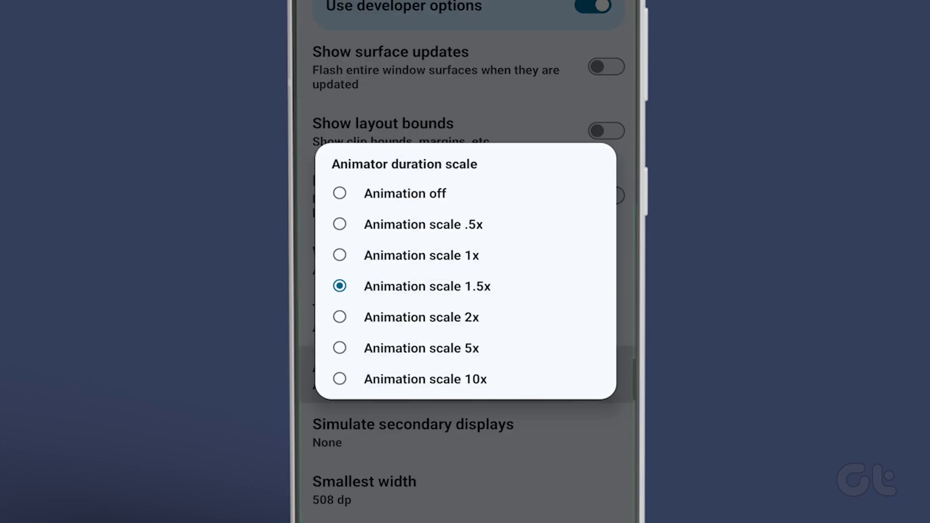